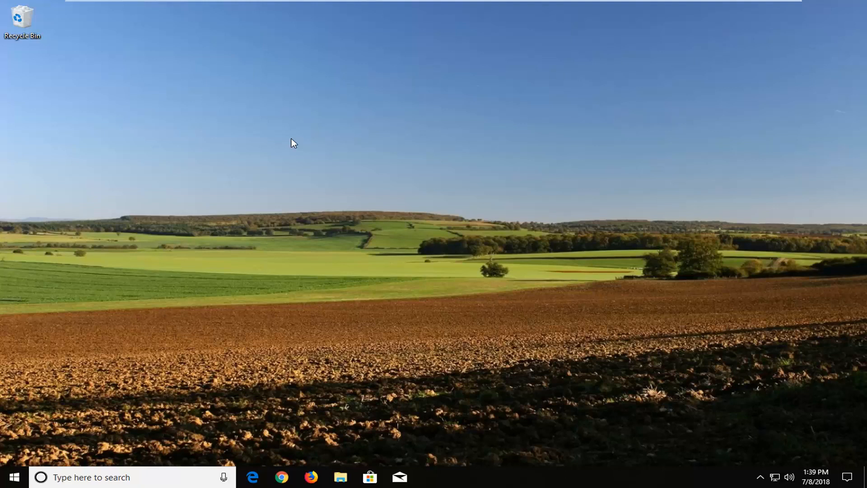
mouse_move(262, 143)
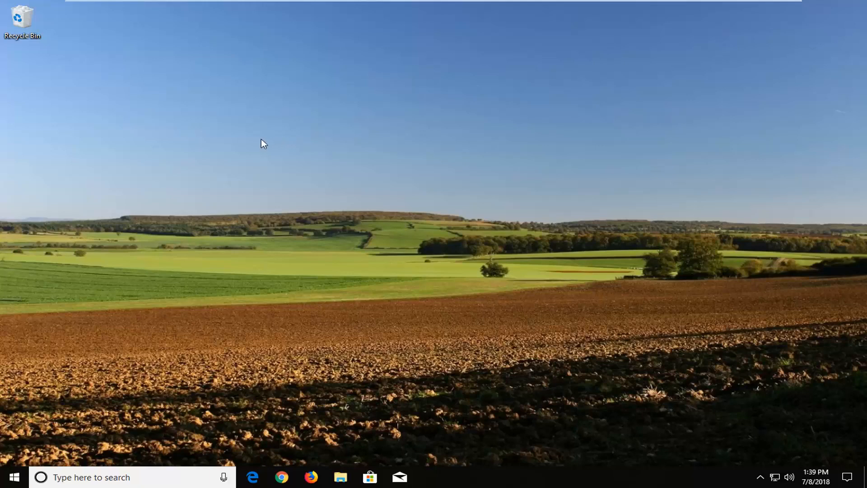
mouse_move(322, 468)
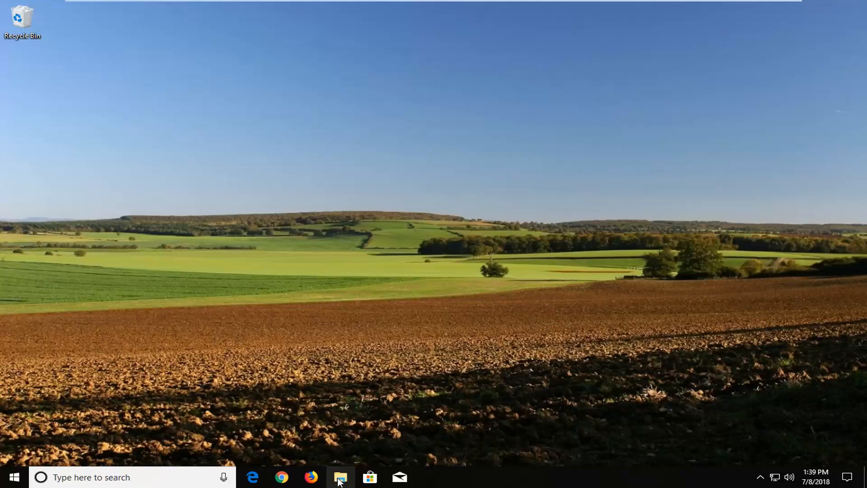
Navigate to This PC > Local Disk (C:) > Users > your user folder and select Downloads
left_click(341, 476)
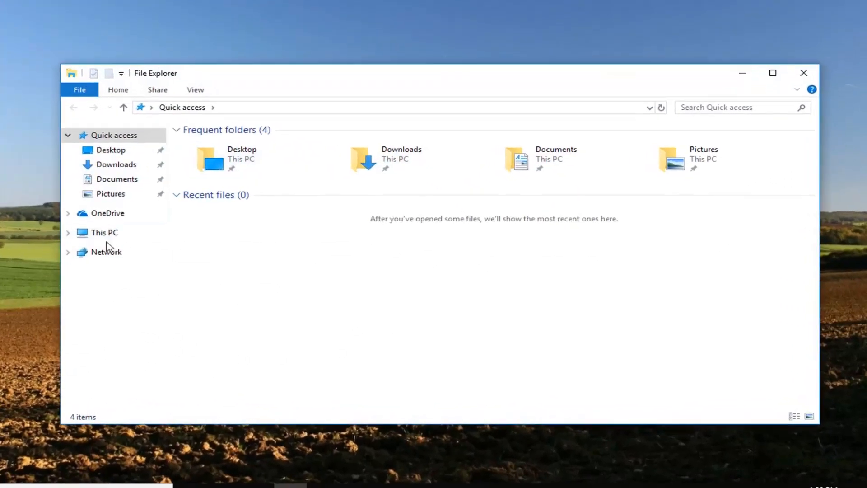
left_click(102, 232)
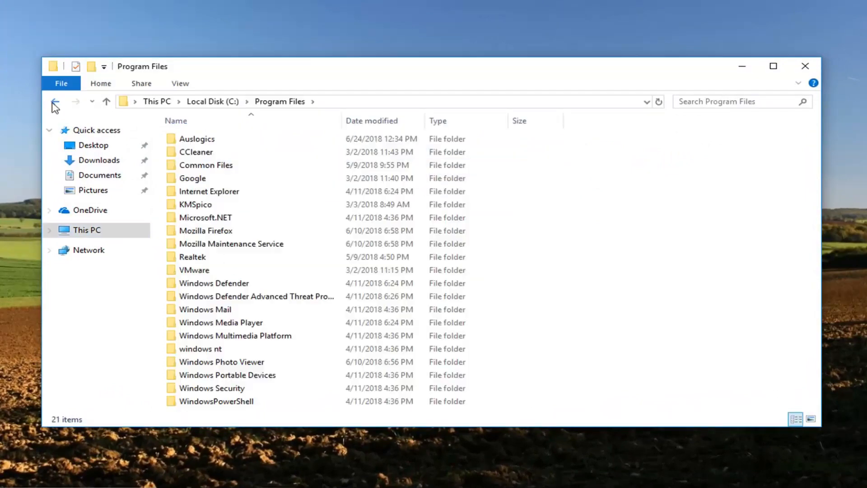
left_click(55, 101)
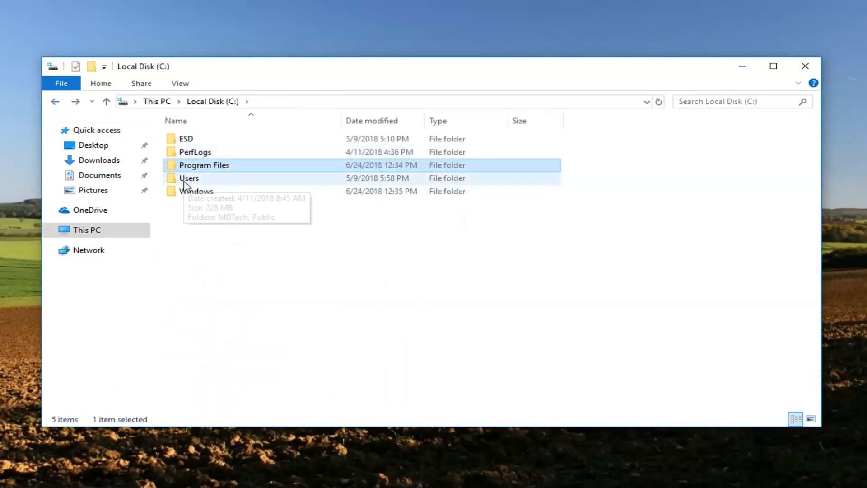
double_click(188, 177)
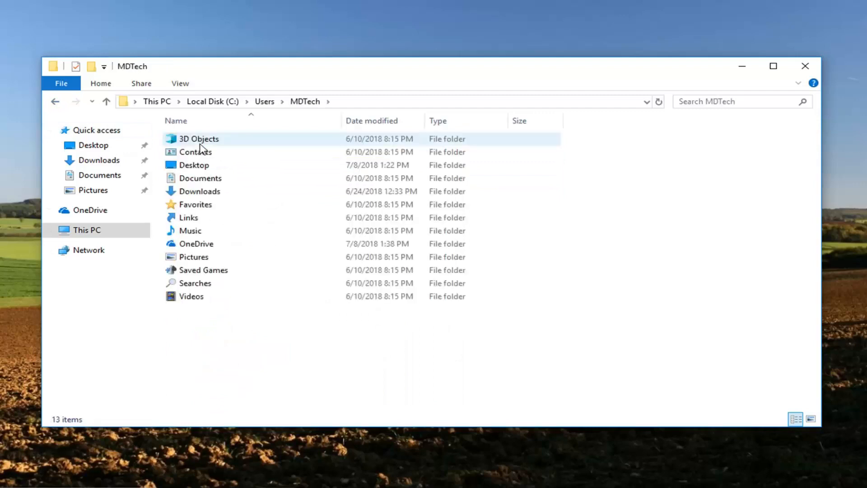
left_click(198, 191)
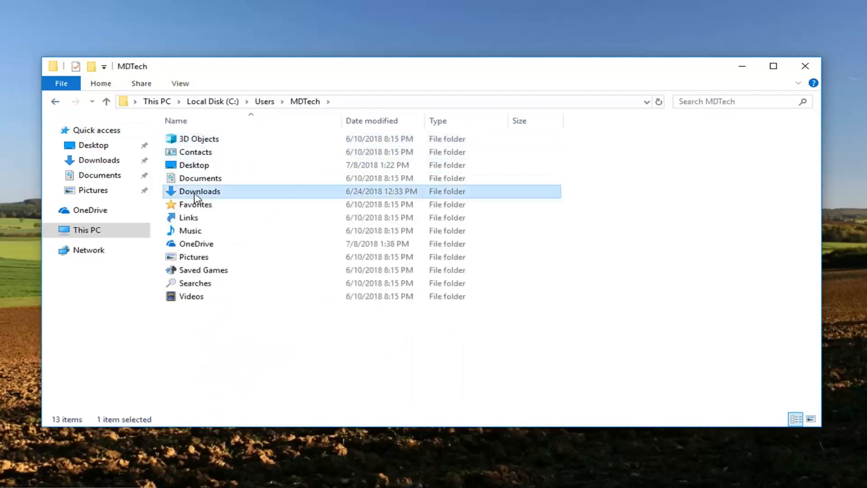
Show the Downloads folder's Properties on its Security permissions page
right_click(199, 191)
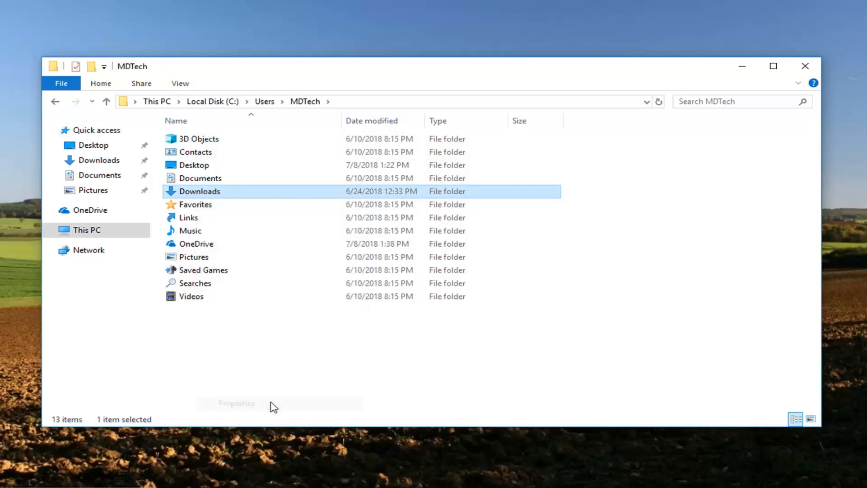
left_click(235, 403)
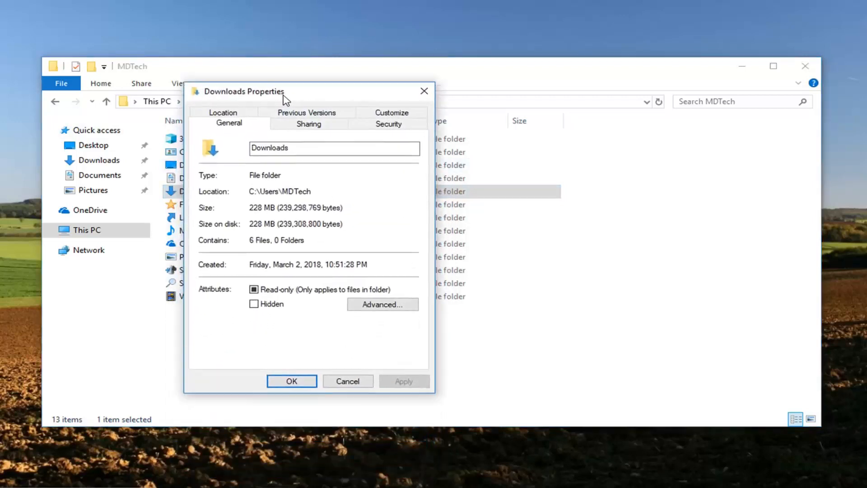
left_click(387, 123)
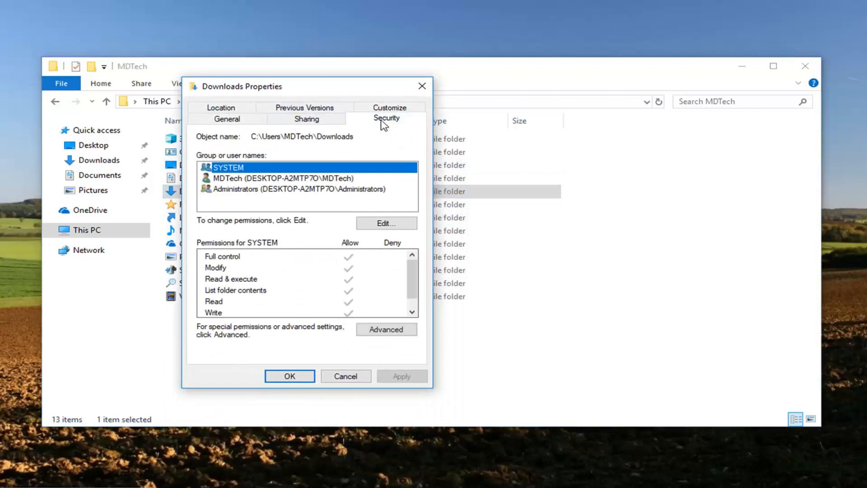
mouse_move(391, 125)
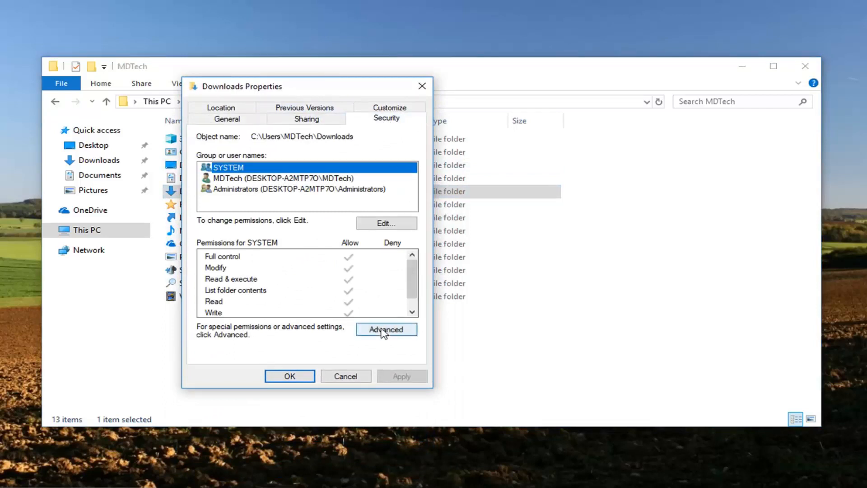
Reach Advanced Security Settings for Downloads, discarding the new Permission Entry window without adding it
left_click(385, 329)
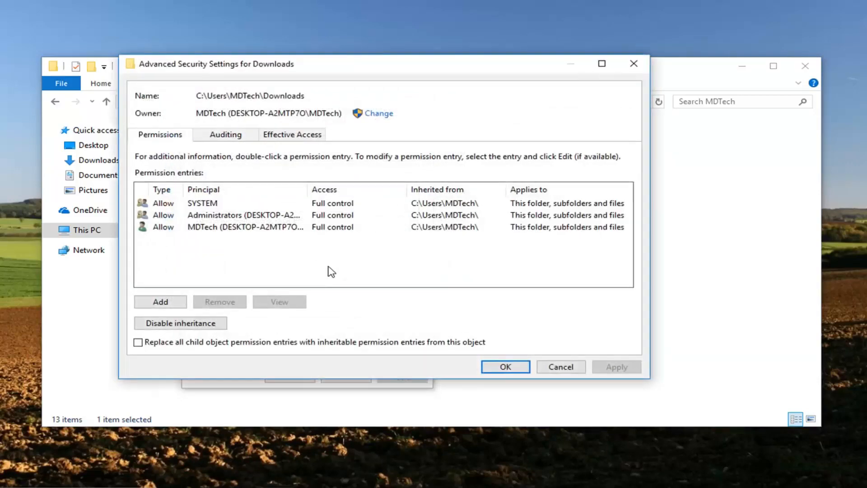
mouse_move(204, 268)
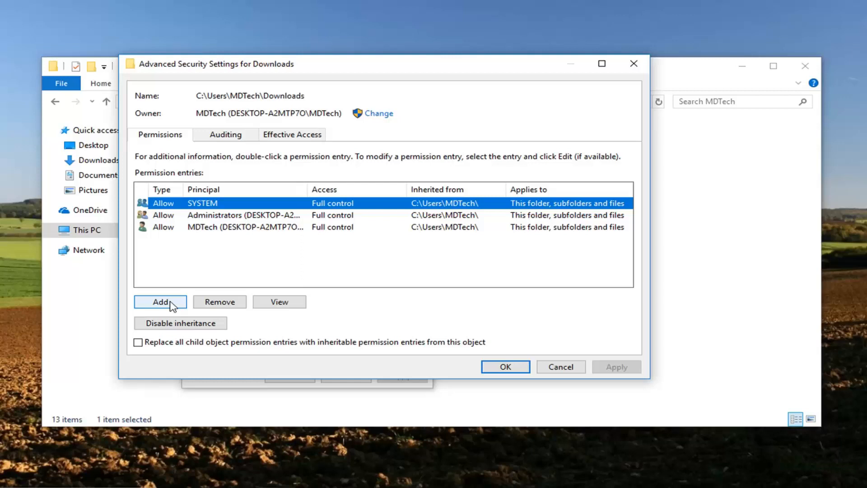
mouse_move(176, 304)
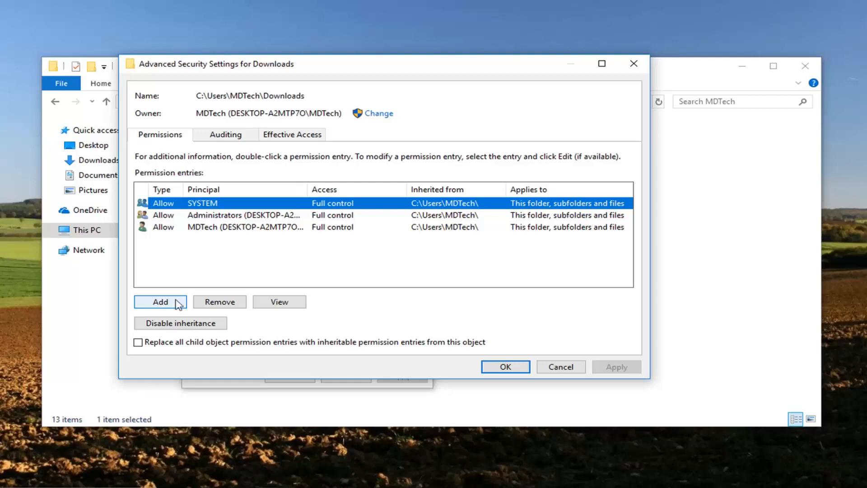
mouse_move(249, 185)
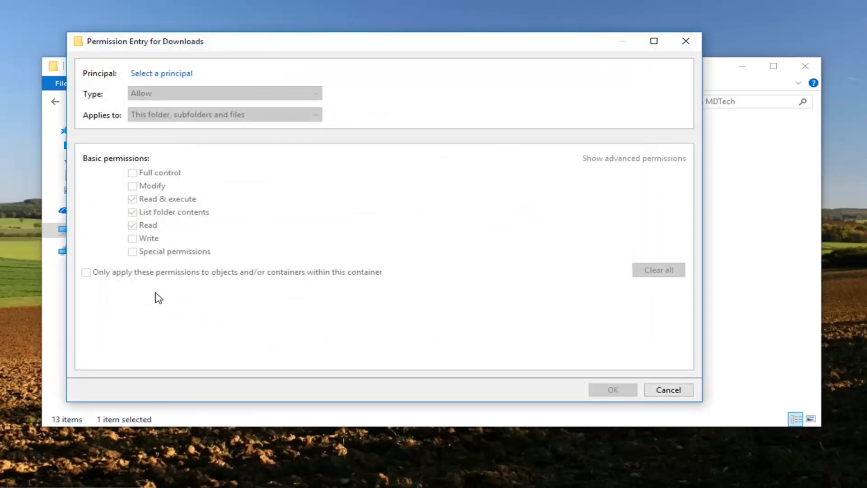
mouse_move(147, 297)
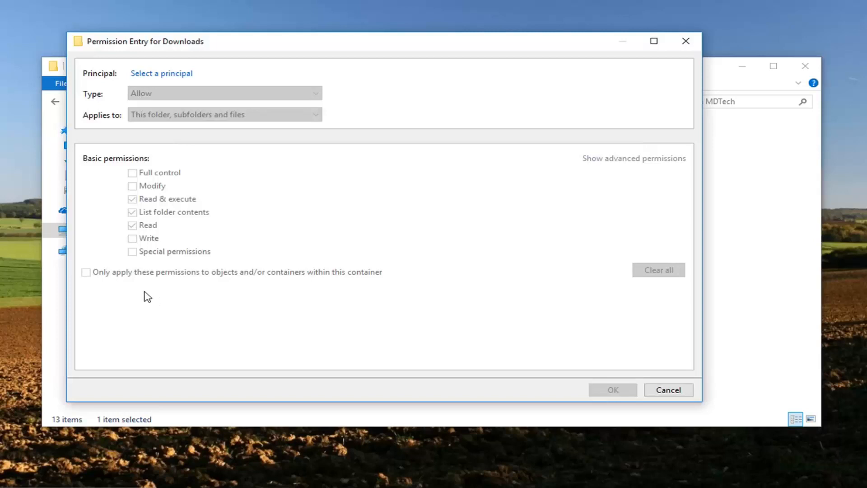
mouse_move(679, 67)
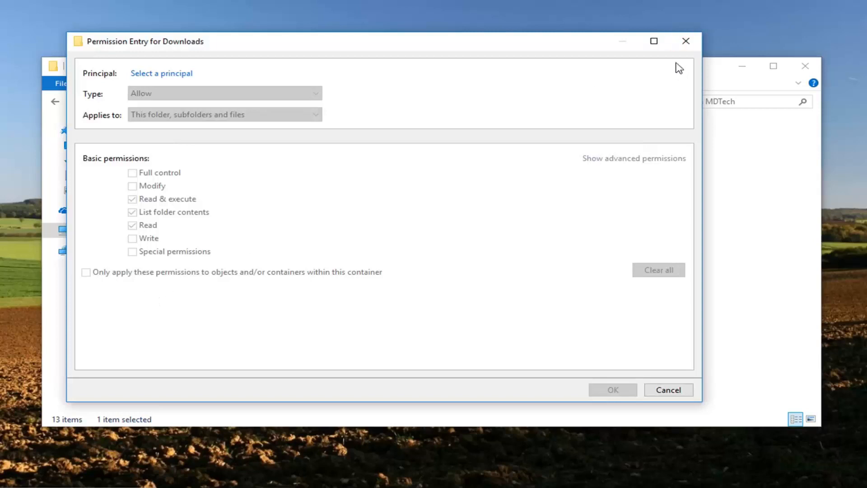
left_click(667, 389)
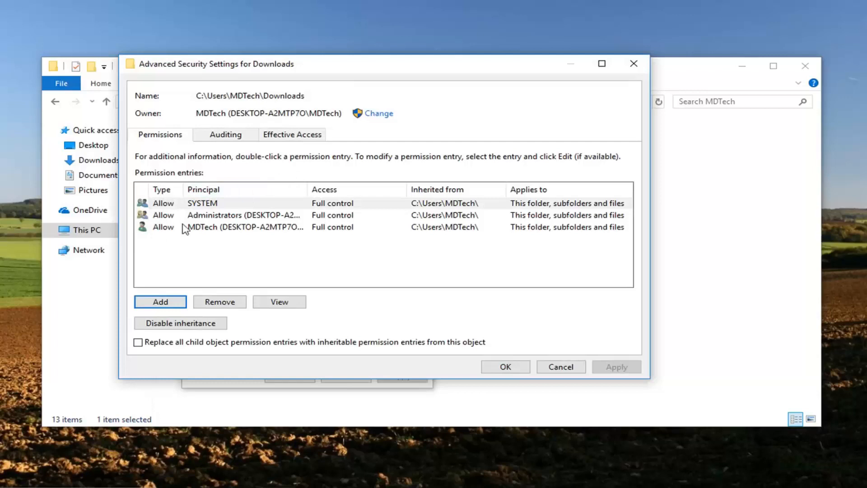
mouse_move(378, 113)
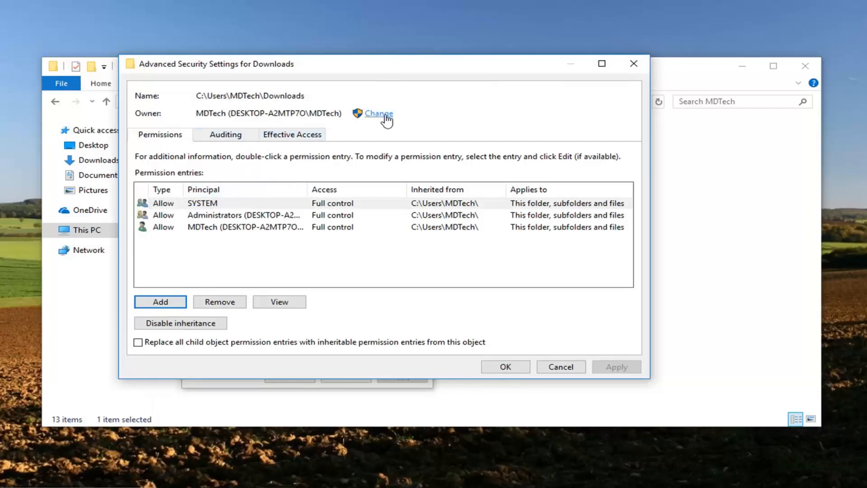
mouse_move(380, 122)
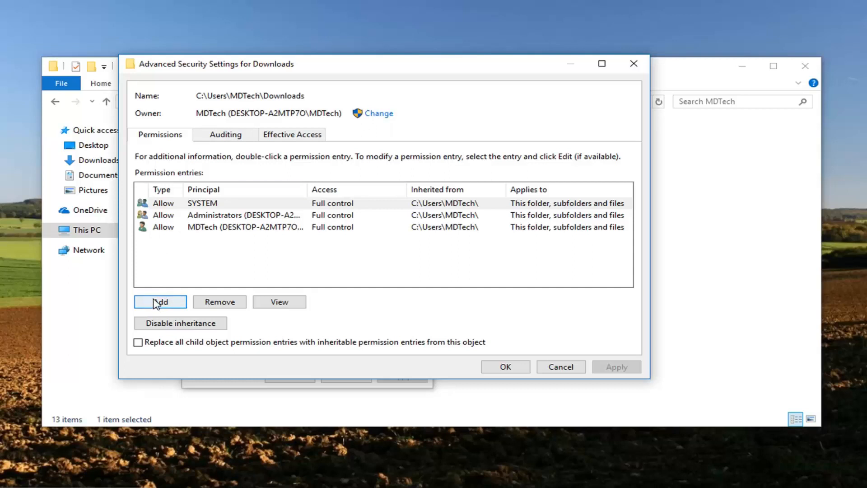
mouse_move(167, 309)
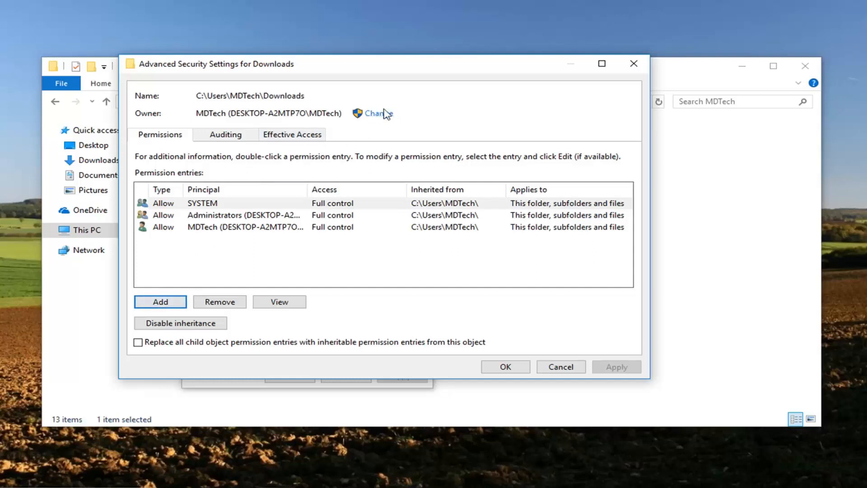
mouse_move(377, 114)
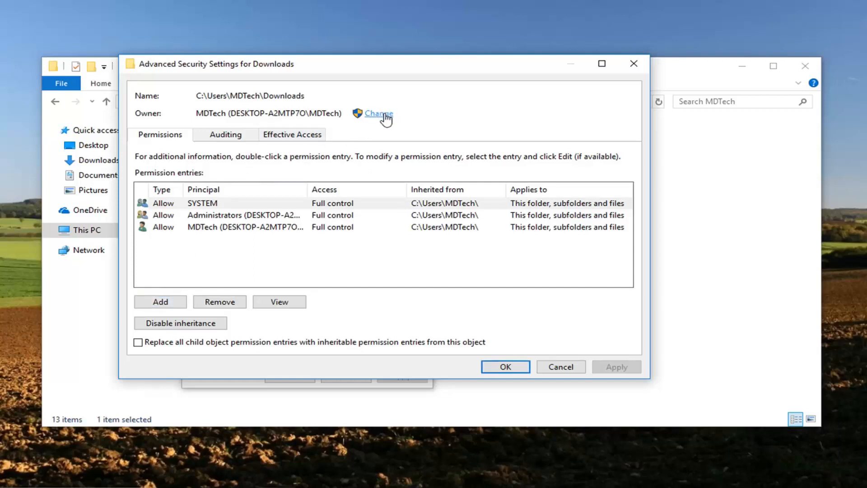
Start changing the Downloads owner via the Change link next to Owner
left_click(378, 113)
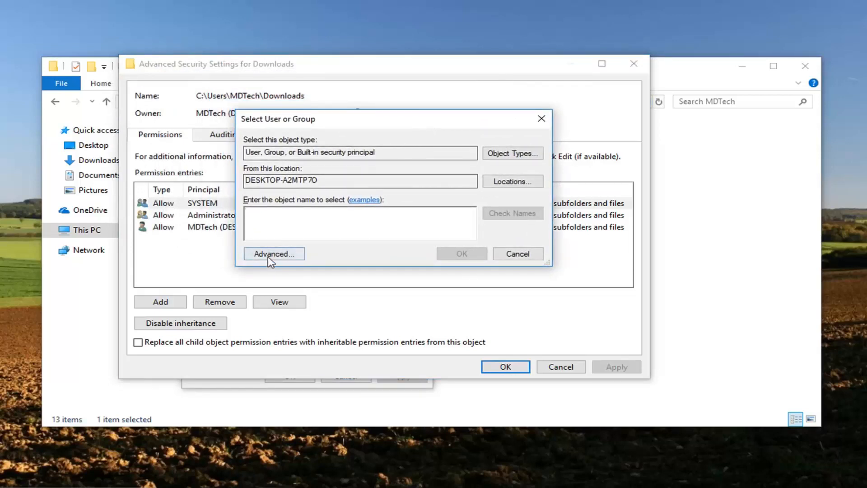
Search all users and groups with Find Now and choose Authenticated Users as the new owner
left_click(273, 253)
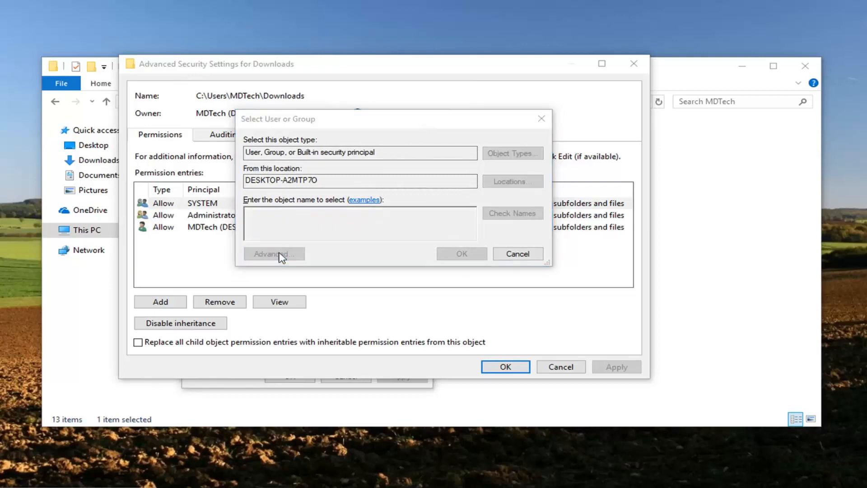
left_click(273, 253)
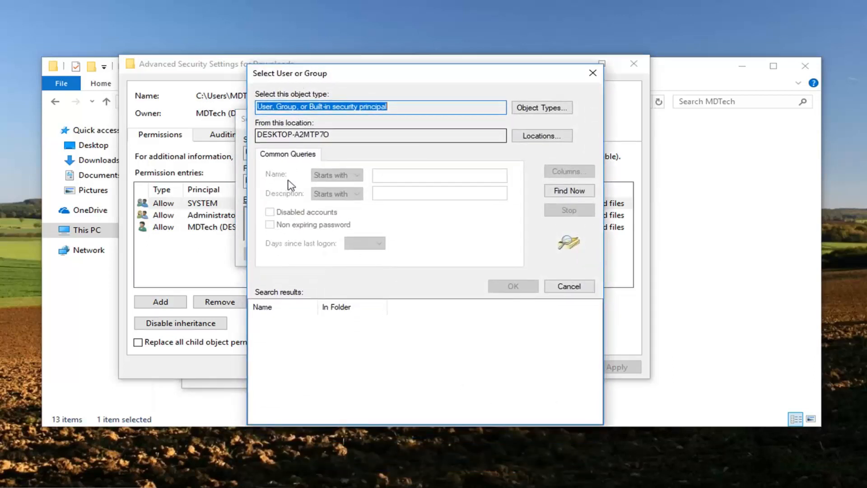
mouse_move(500, 247)
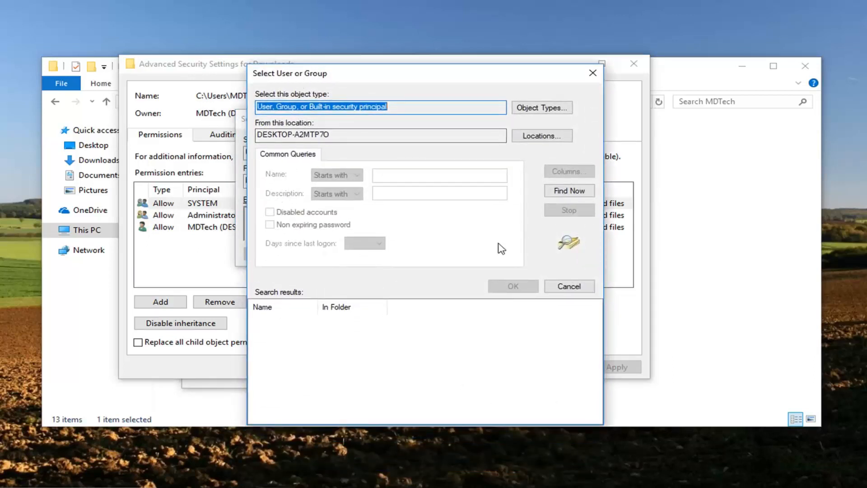
left_click(567, 191)
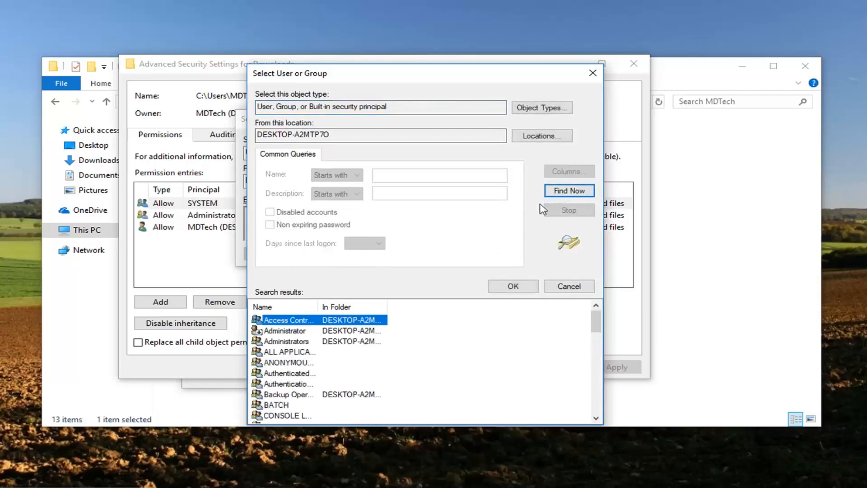
mouse_move(301, 352)
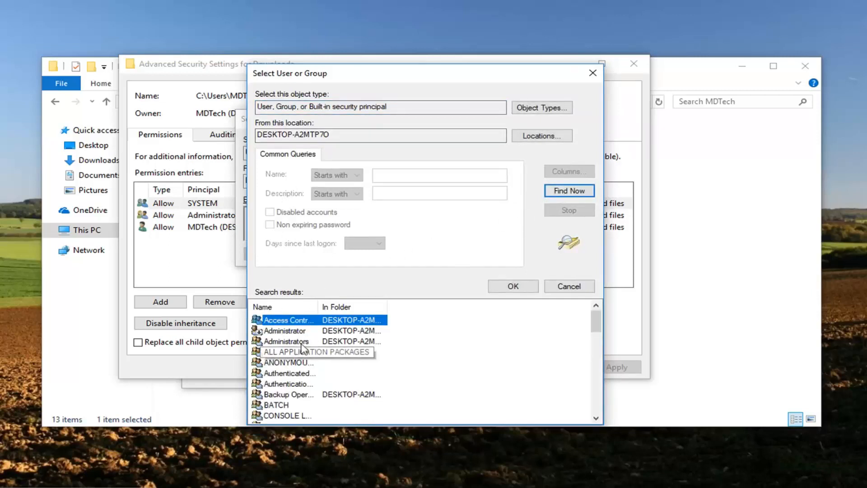
left_click(292, 373)
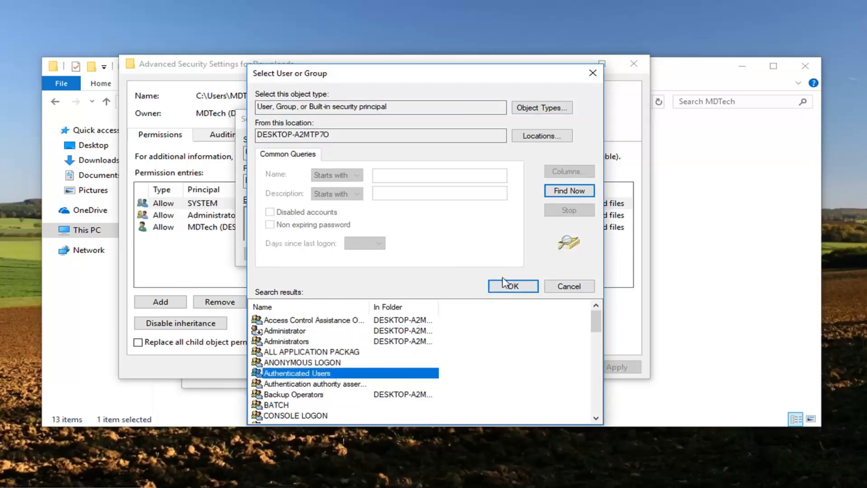
left_click(511, 286)
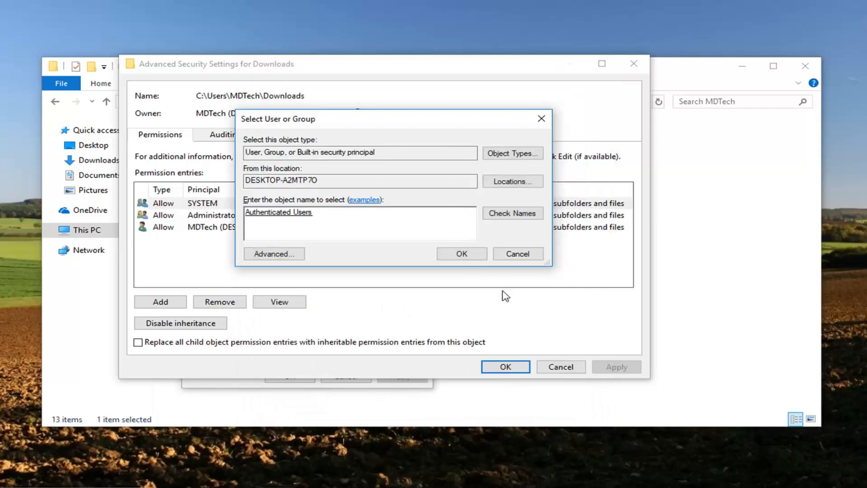
mouse_move(417, 284)
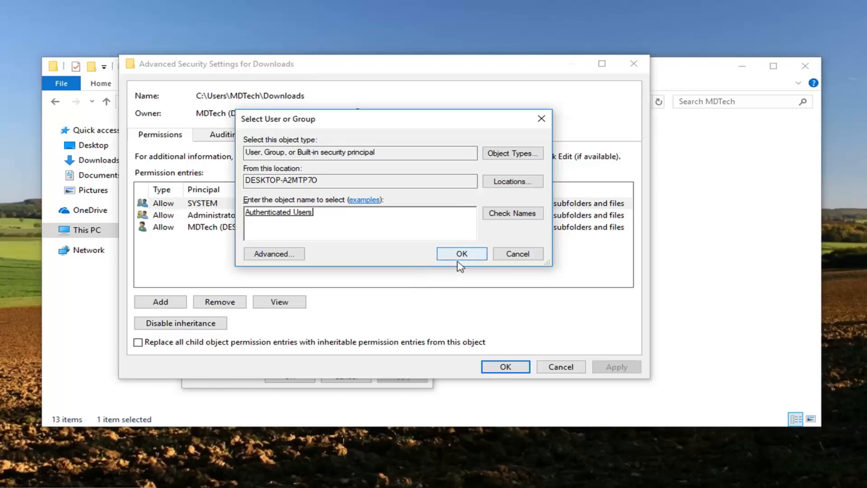
Confirm Authenticated Users as the Downloads folder's owner in Select User or Group
left_click(461, 253)
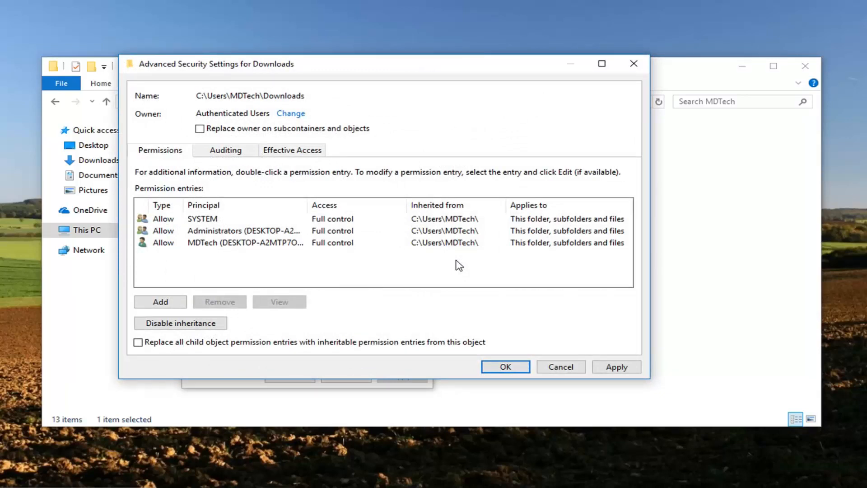
mouse_move(173, 231)
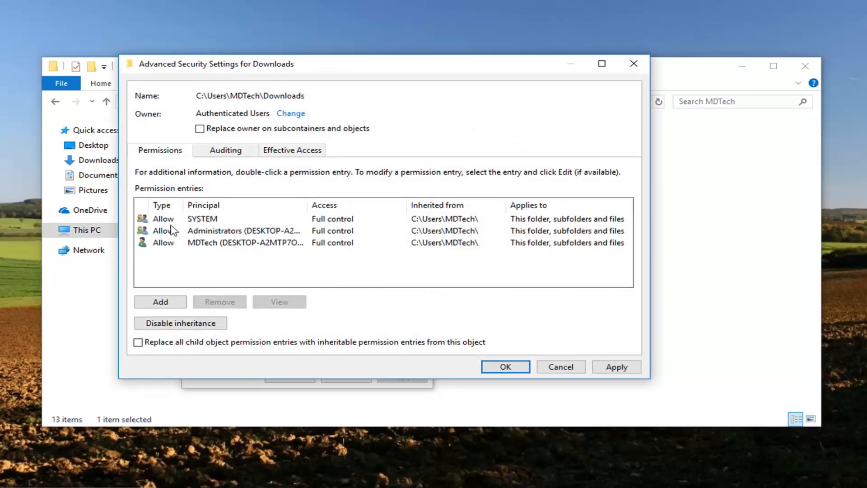
double_click(201, 219)
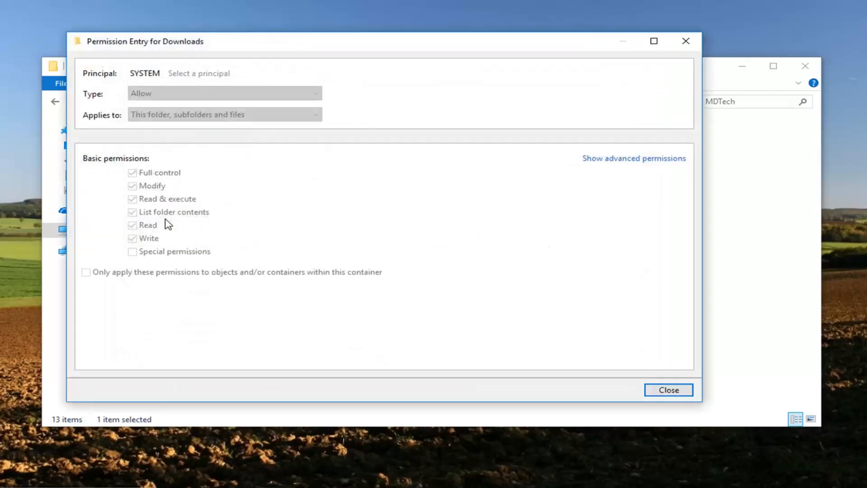
mouse_move(686, 41)
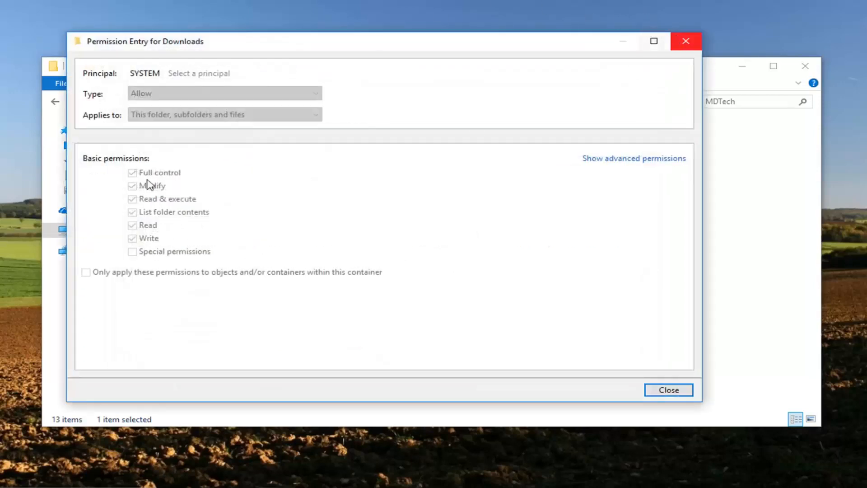
mouse_move(667, 143)
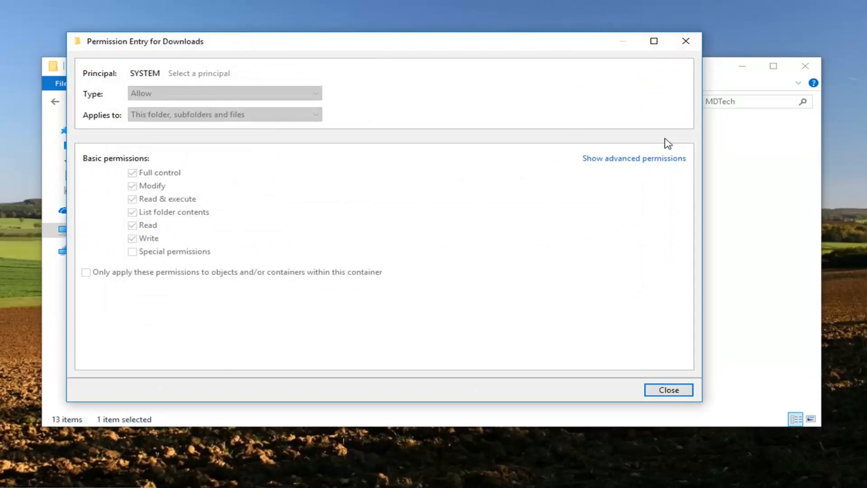
left_click(668, 389)
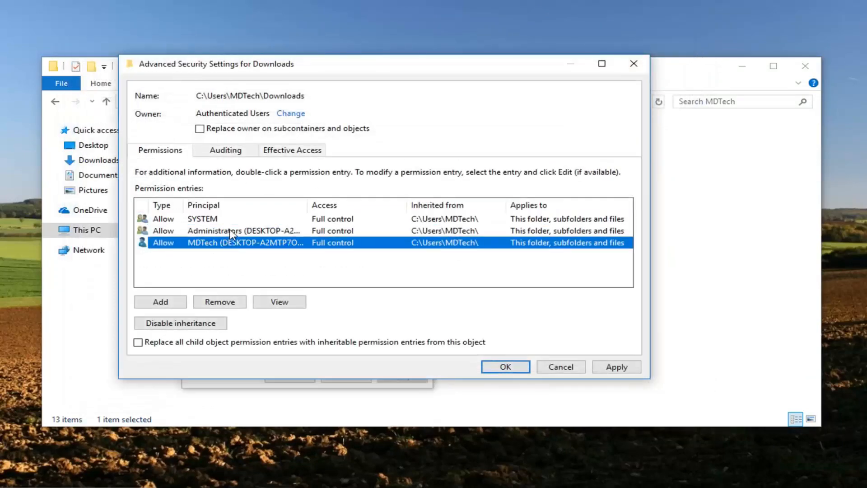
double_click(243, 231)
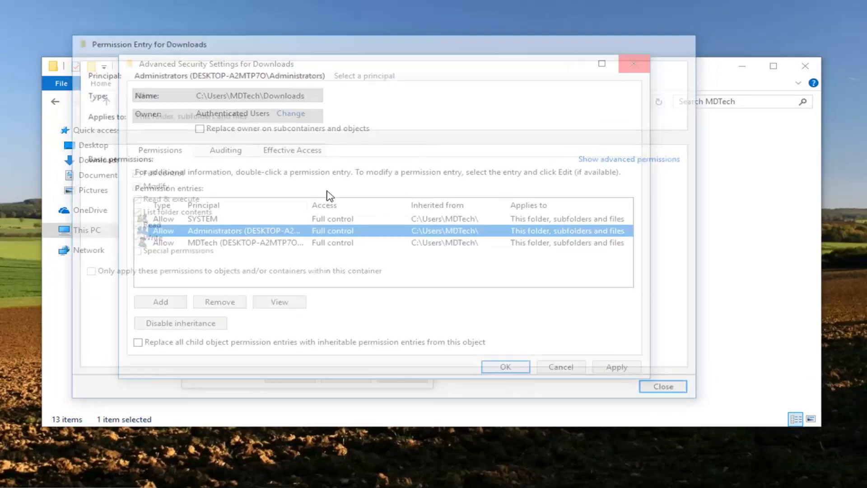
left_click(634, 64)
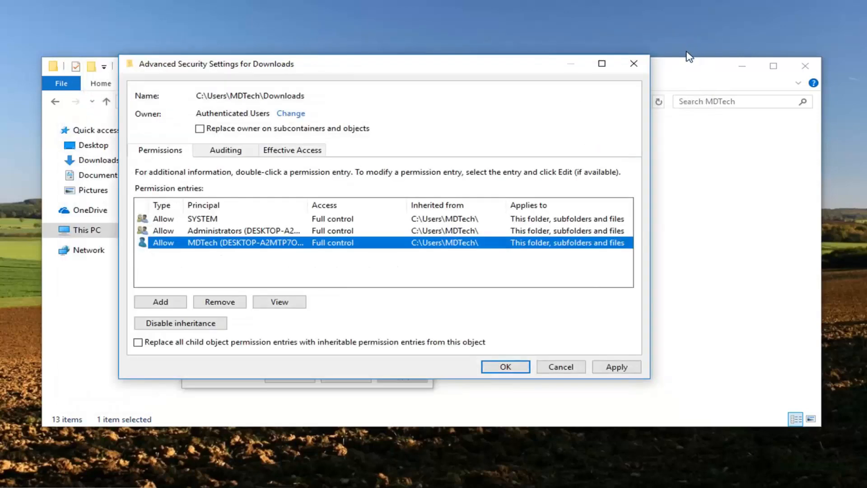
mouse_move(682, 58)
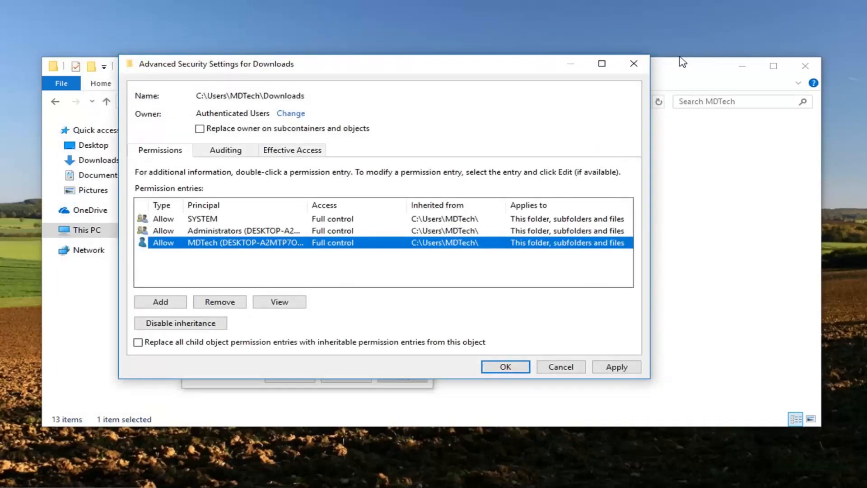
mouse_move(177, 247)
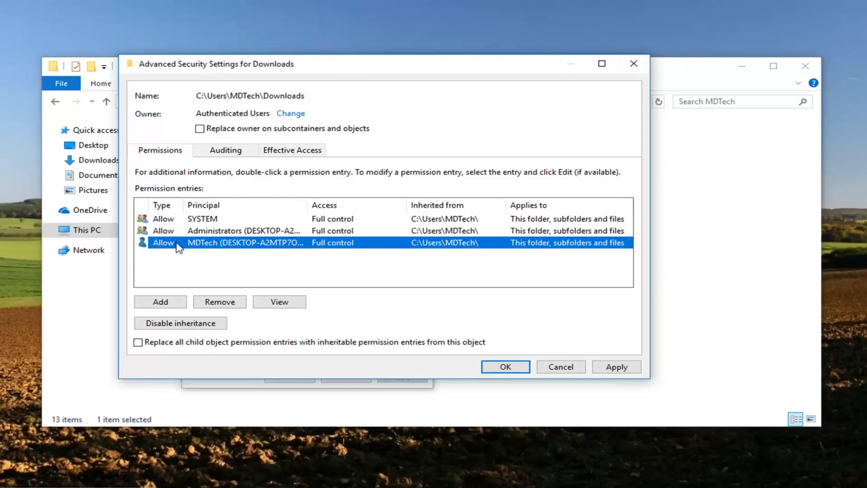
double_click(245, 242)
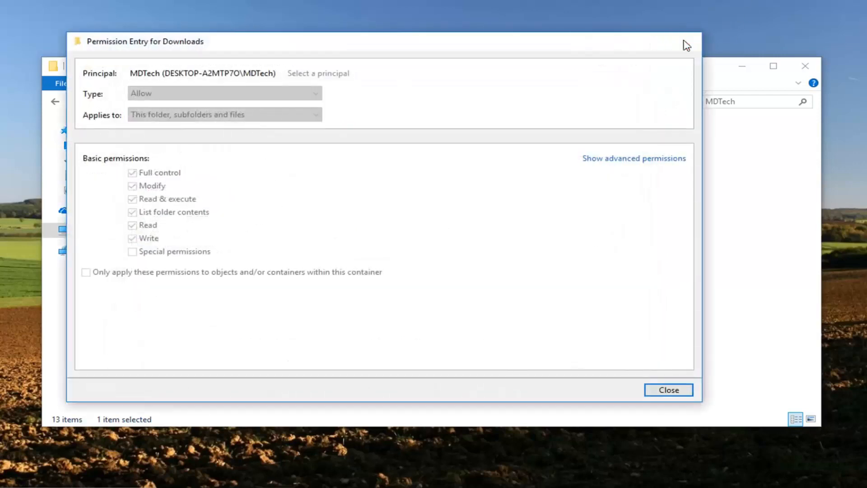
left_click(667, 389)
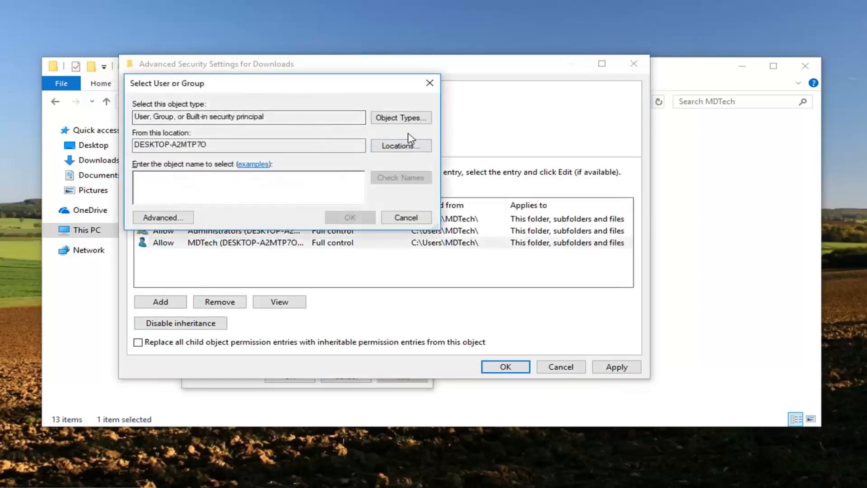
mouse_move(403, 143)
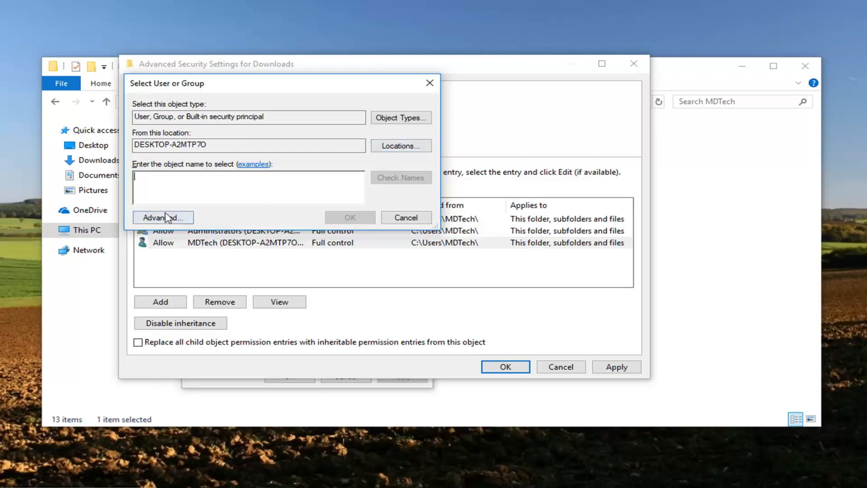
left_click(162, 217)
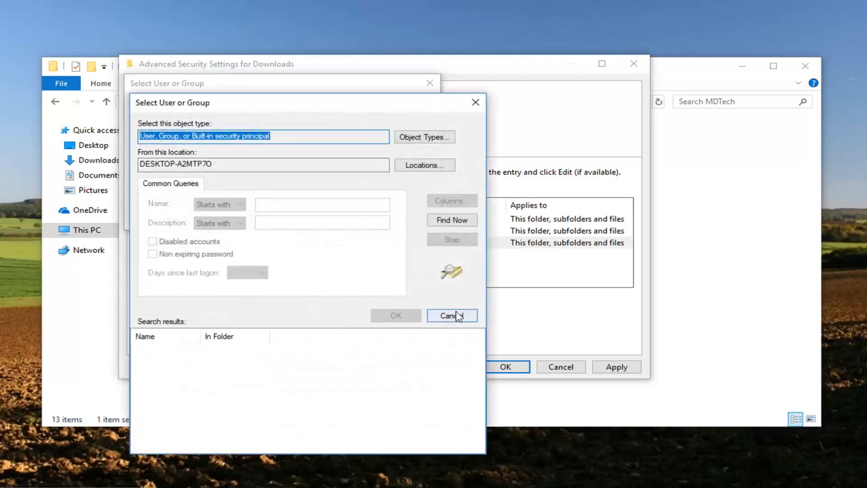
left_click(452, 219)
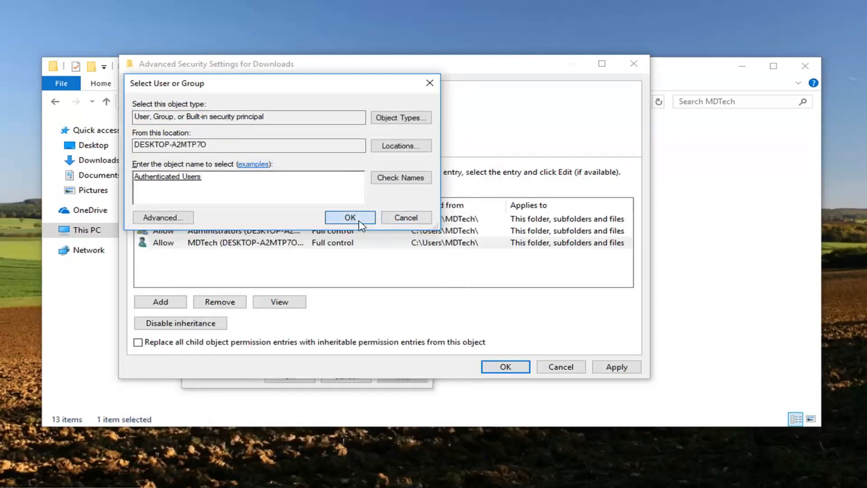
left_click(349, 217)
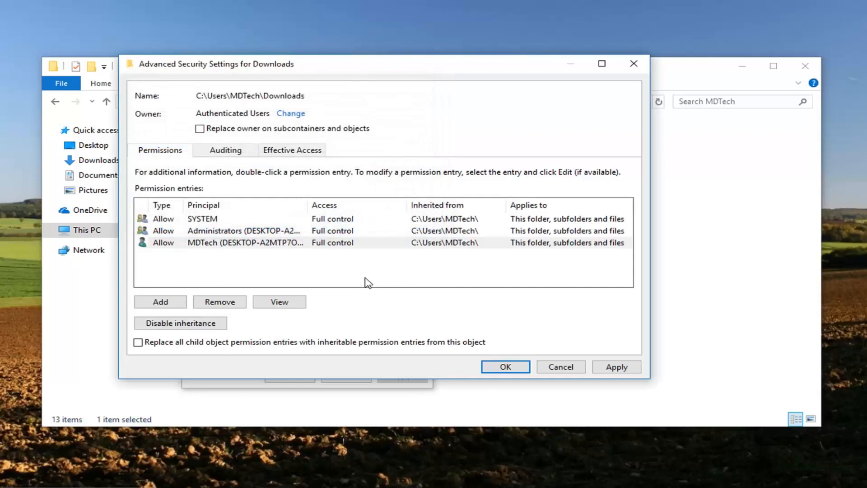
mouse_move(395, 321)
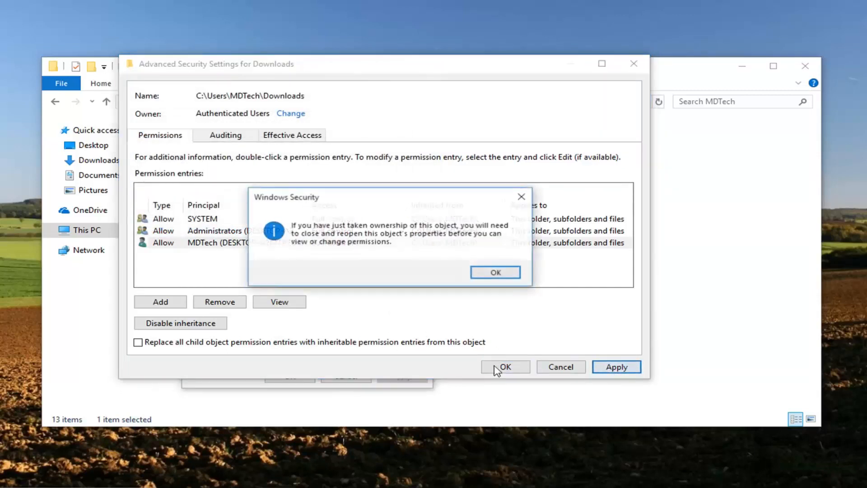
mouse_move(448, 227)
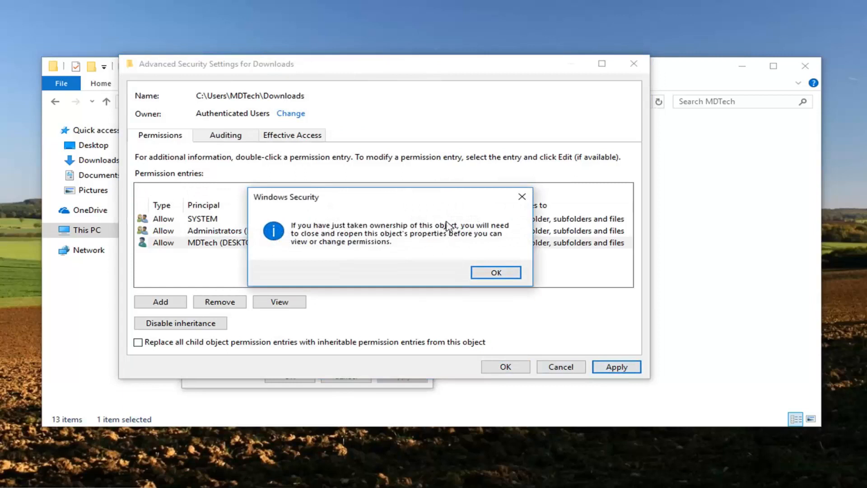
mouse_move(434, 237)
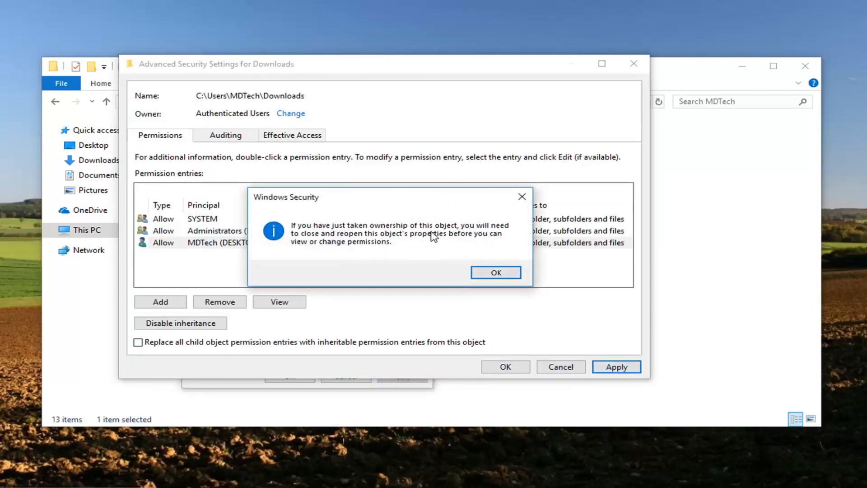
mouse_move(438, 253)
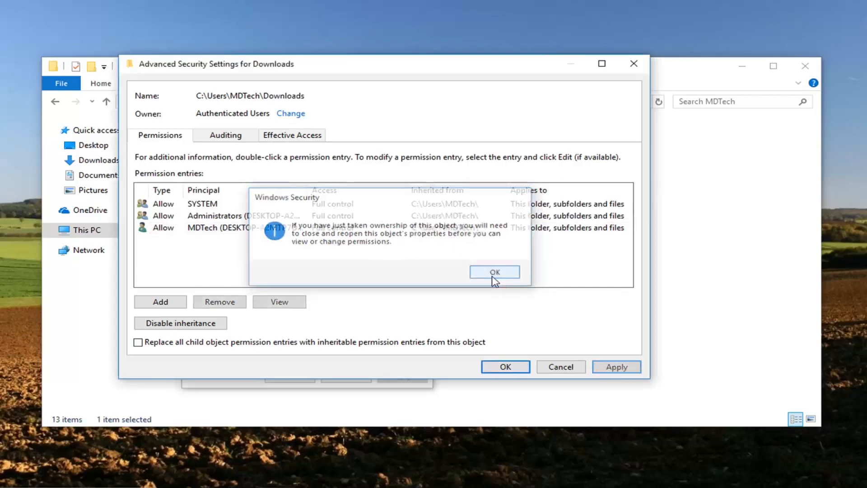
Acknowledge the Windows Security notice about reopening properties after applying the ownership change
left_click(494, 272)
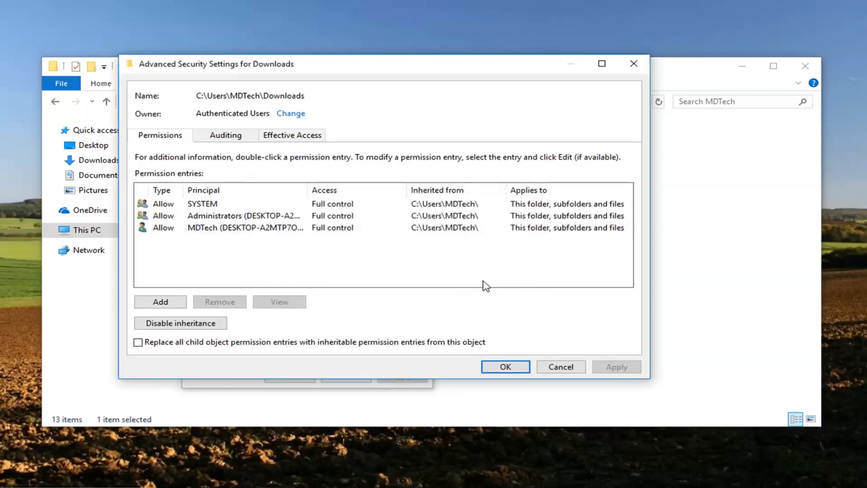